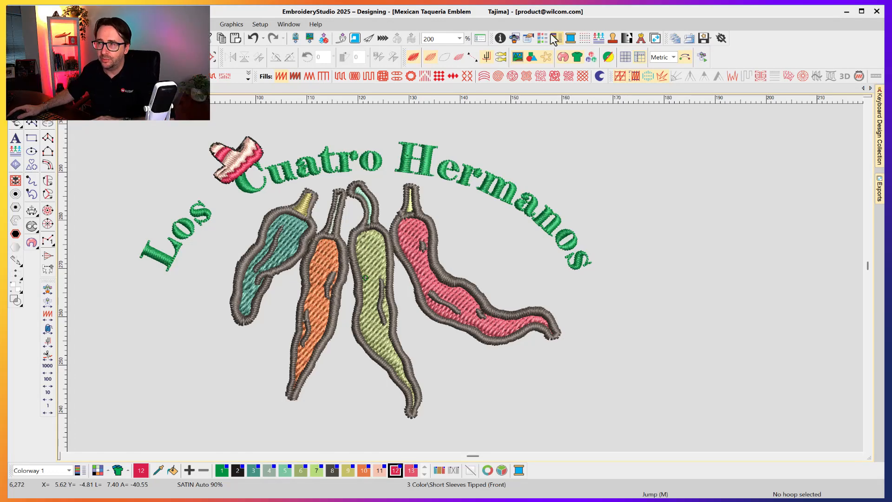
Show the Stitch List docker (Shift+J) listing the chili pepper emblem's stitches
click(542, 38)
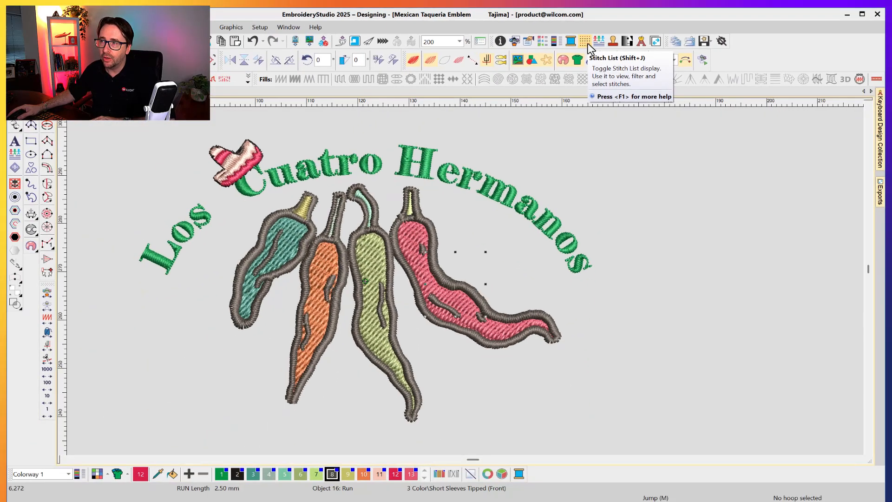
click(583, 40)
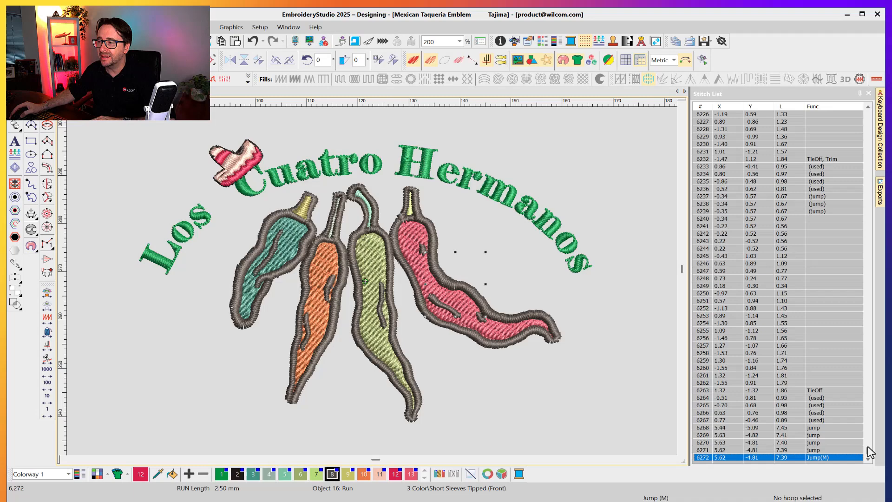
scroll(up, 3)
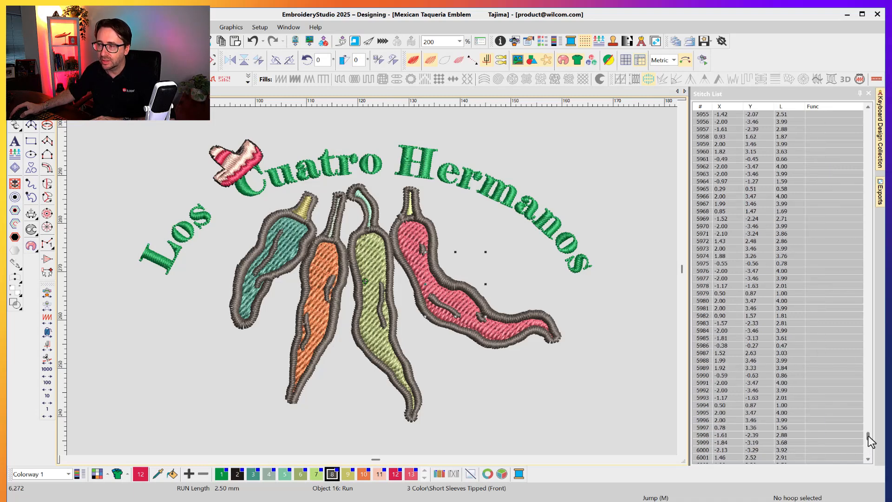
scroll(down, 3)
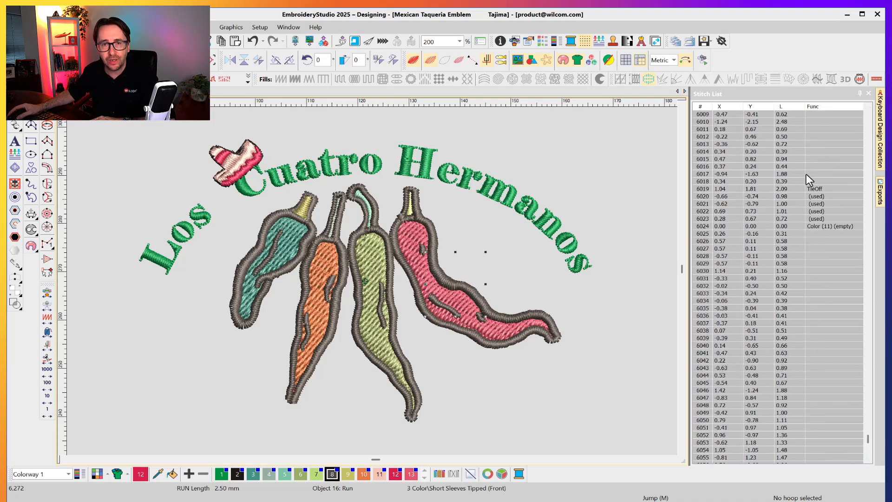
mouse_move(812, 184)
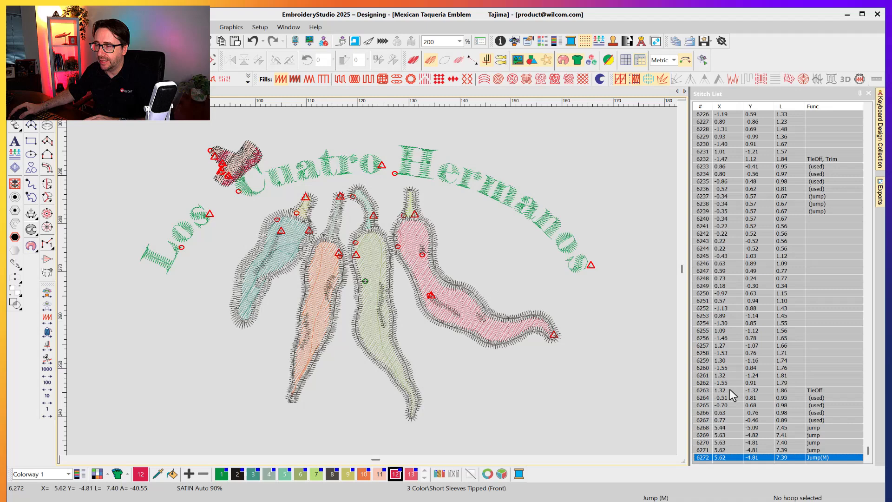
Select the Color (4) change row at stitch 3186 so earlier stitches show as sewn
right_click(732, 393)
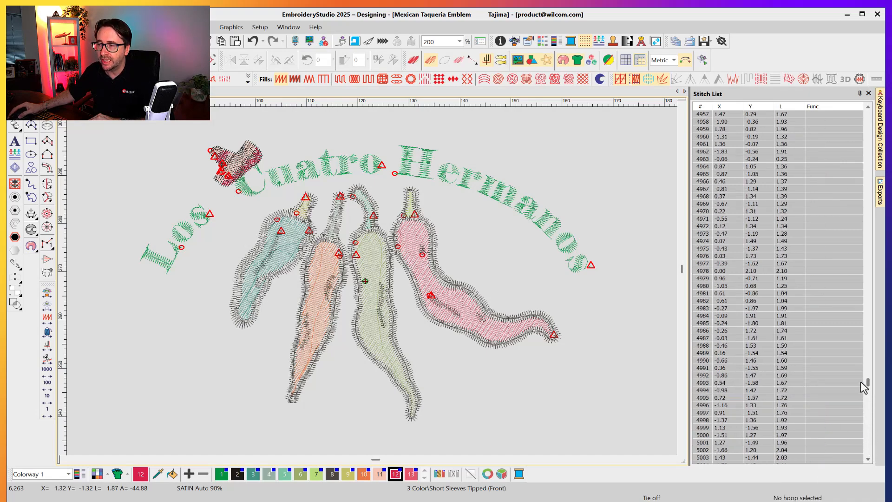
scroll(up, 3)
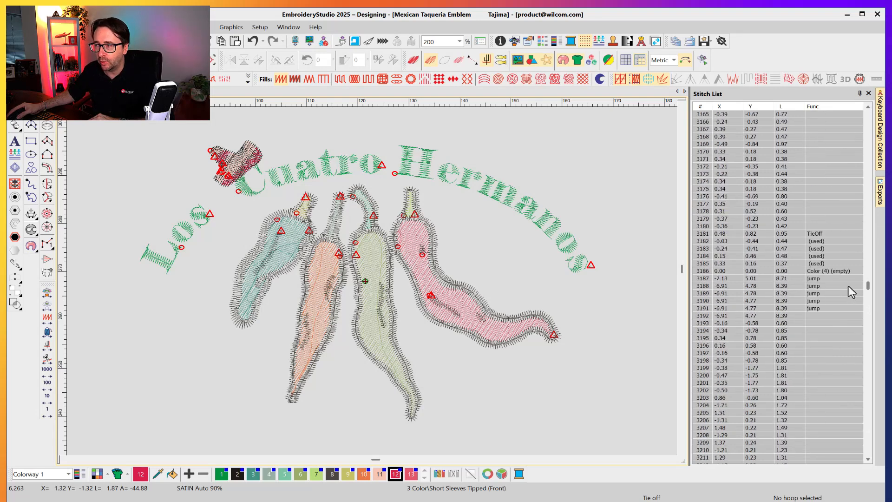
scroll(up, 3)
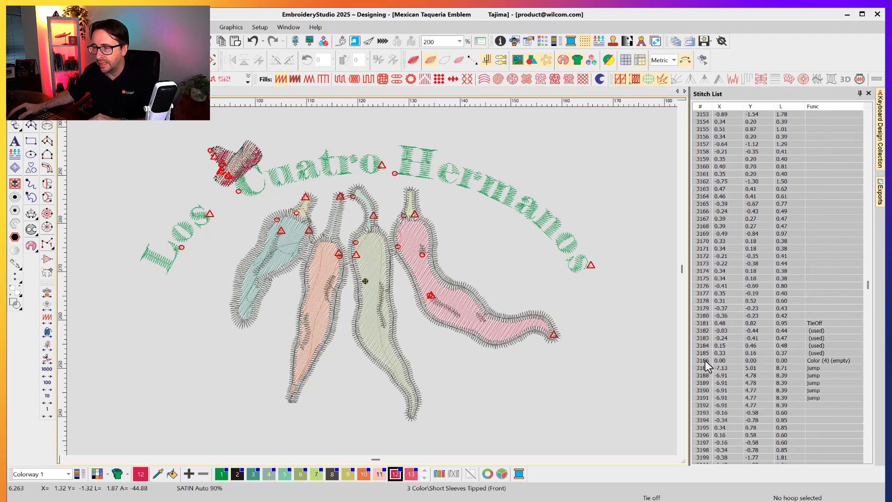
click(797, 360)
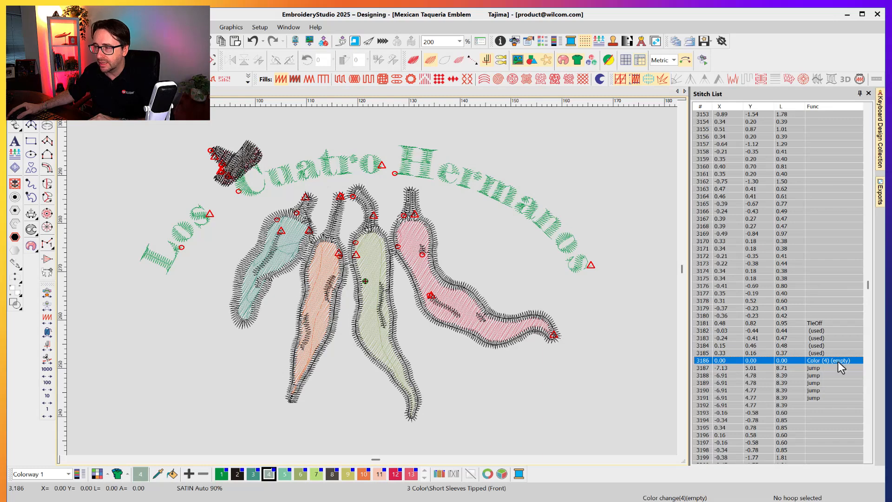
mouse_move(836, 364)
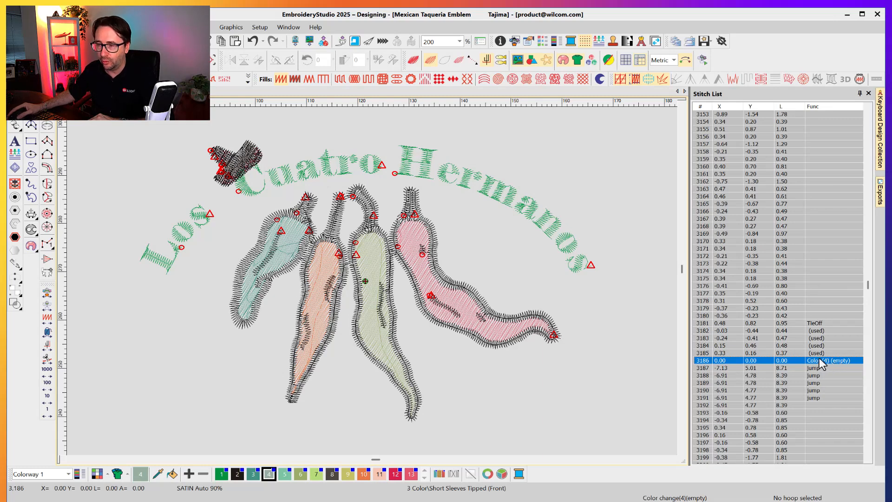
mouse_move(269, 473)
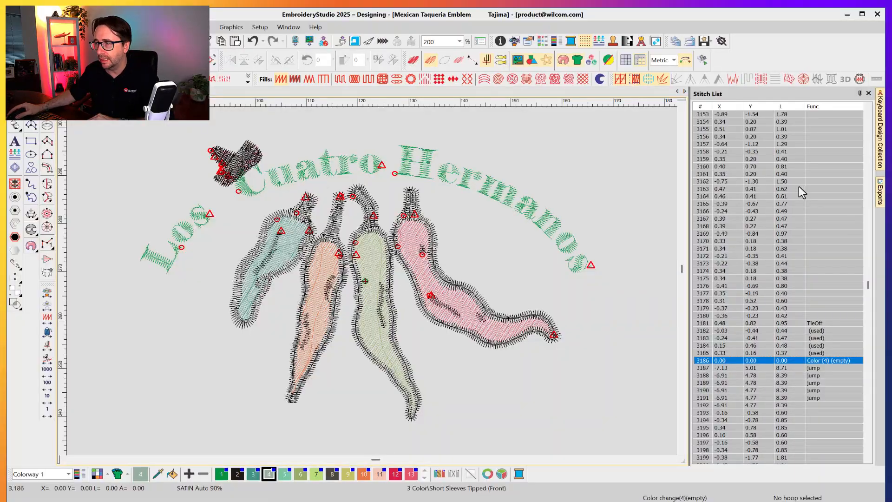
Enable Show Thread Colors and scroll back to stitches 2906–2952
right_click(723, 120)
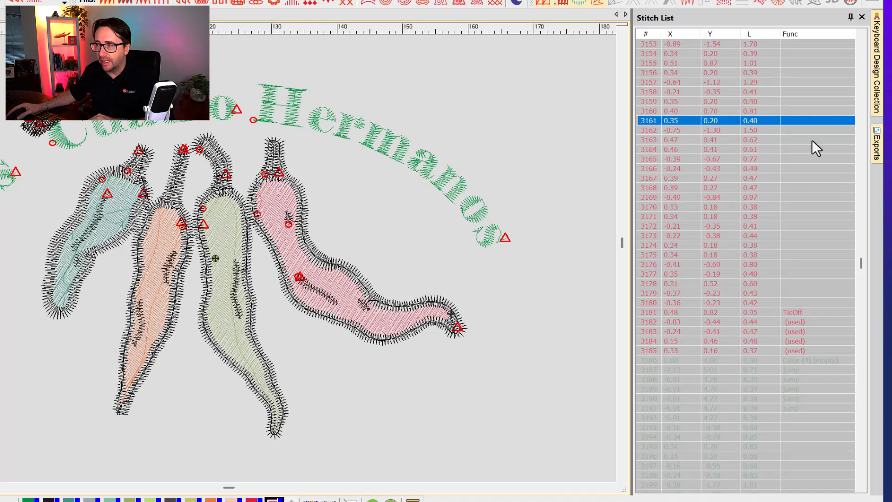
scroll(down, 3)
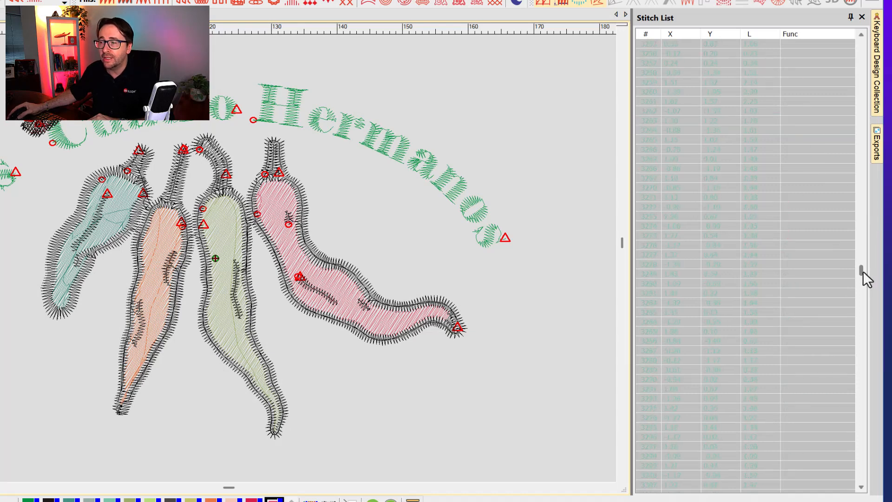
scroll(up, 3)
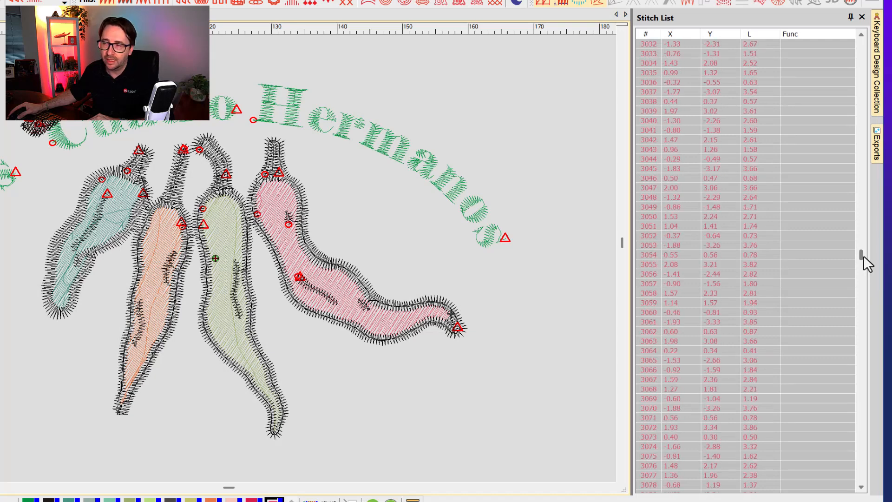
scroll(up, 3)
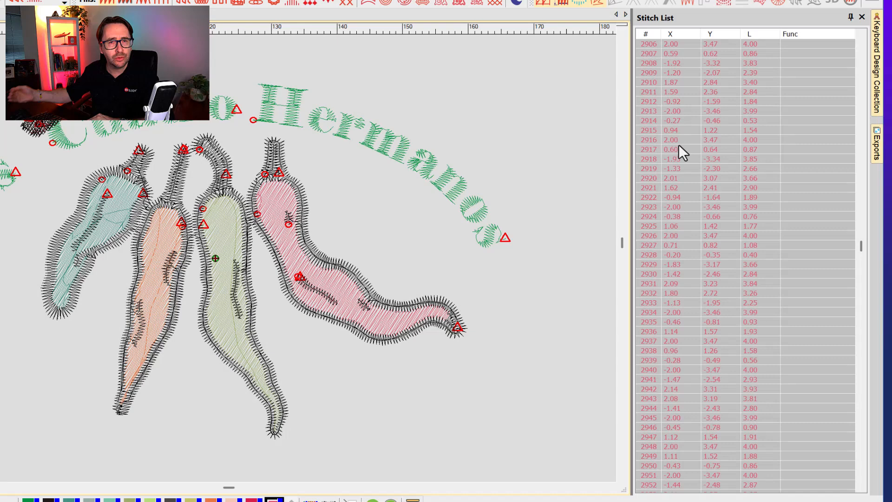
mouse_move(828, 107)
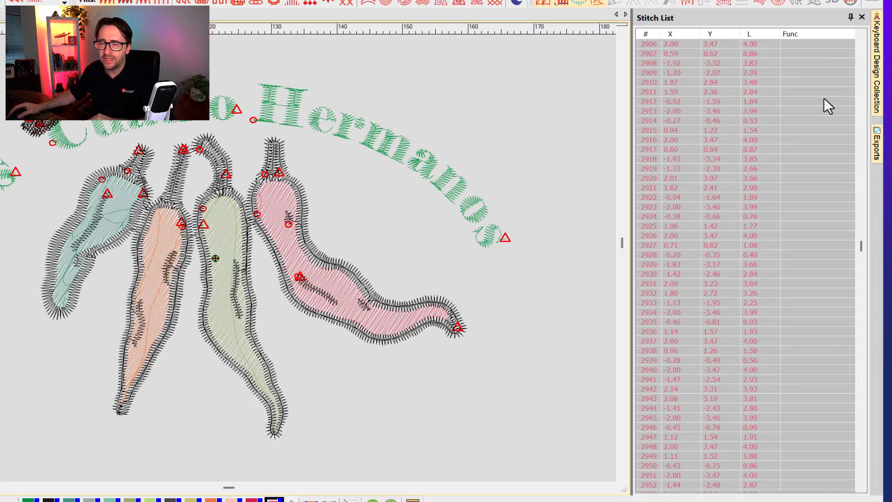
Enable Black Background for the thread-coloured Stitch List
right_click(671, 73)
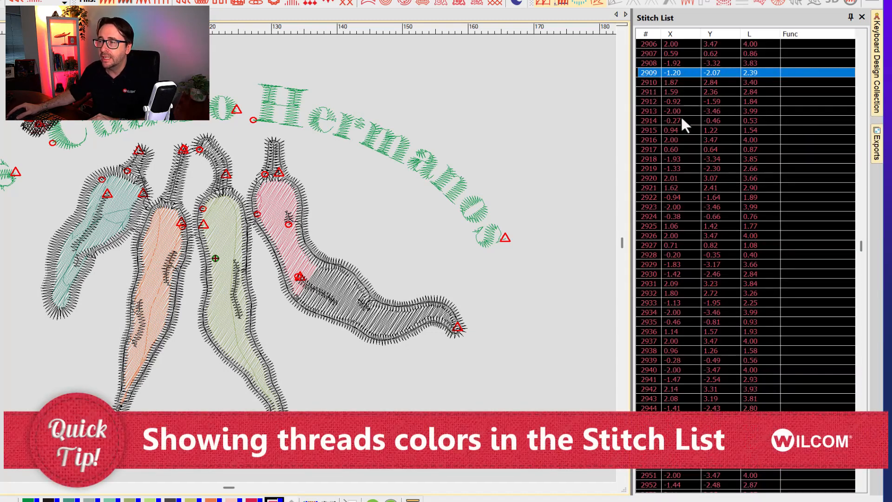
mouse_move(583, 128)
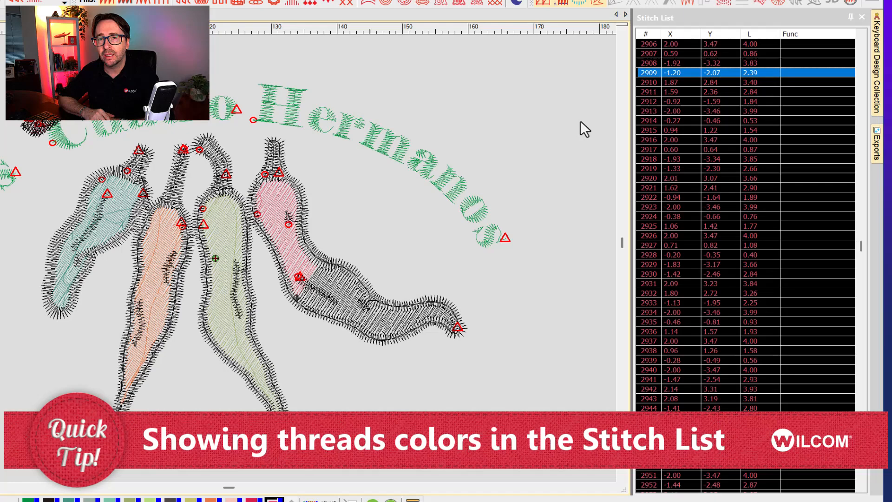